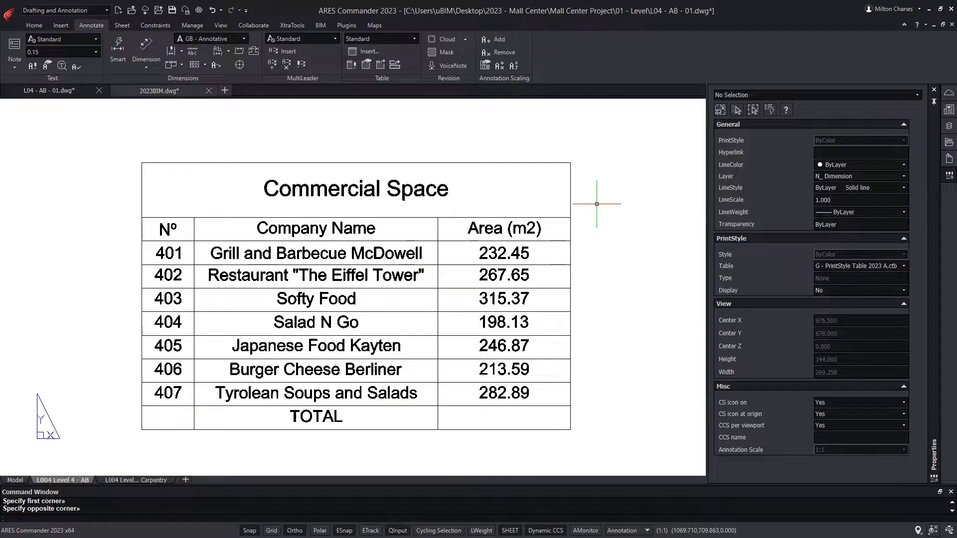
mouse_move(583, 212)
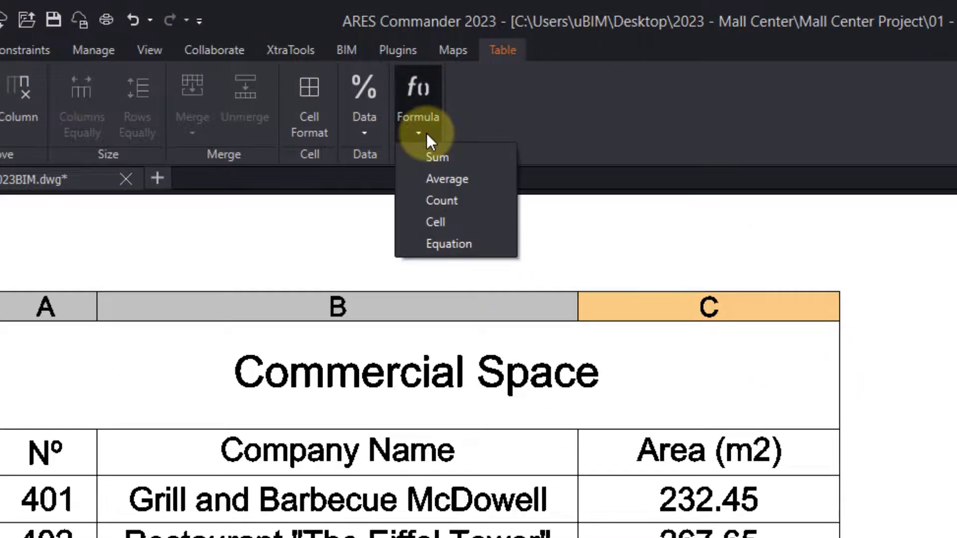
Step: Sum the Area (m2) values into the Commercial Space table's TOTAL cell
left_click(435, 157)
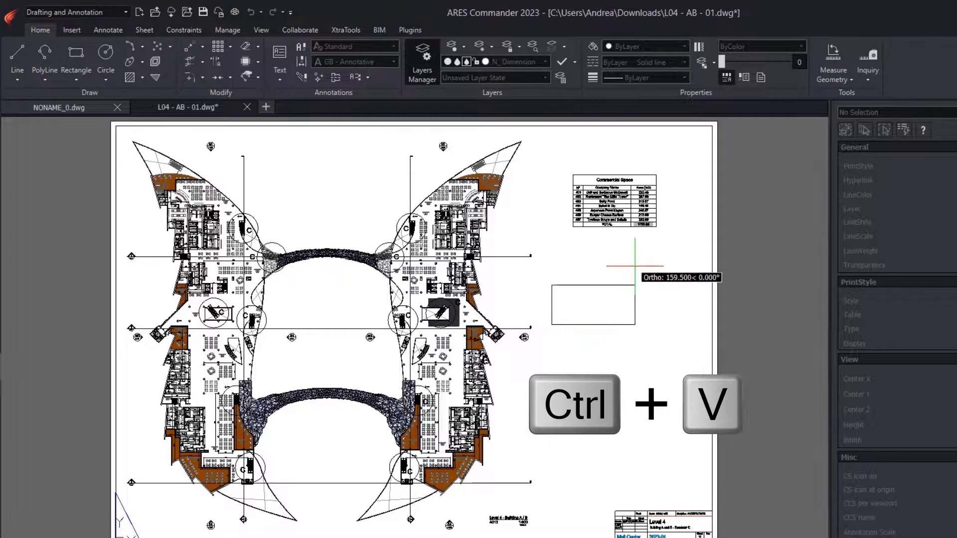
Step: Paste the copied Excel data as a table below the Commercial Space table
key("ctrl+v")
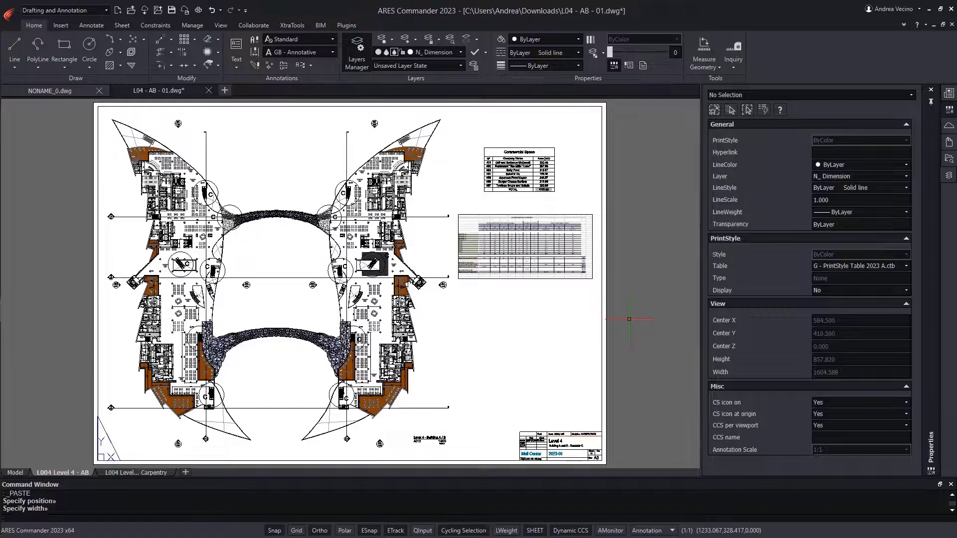
left_click(92, 24)
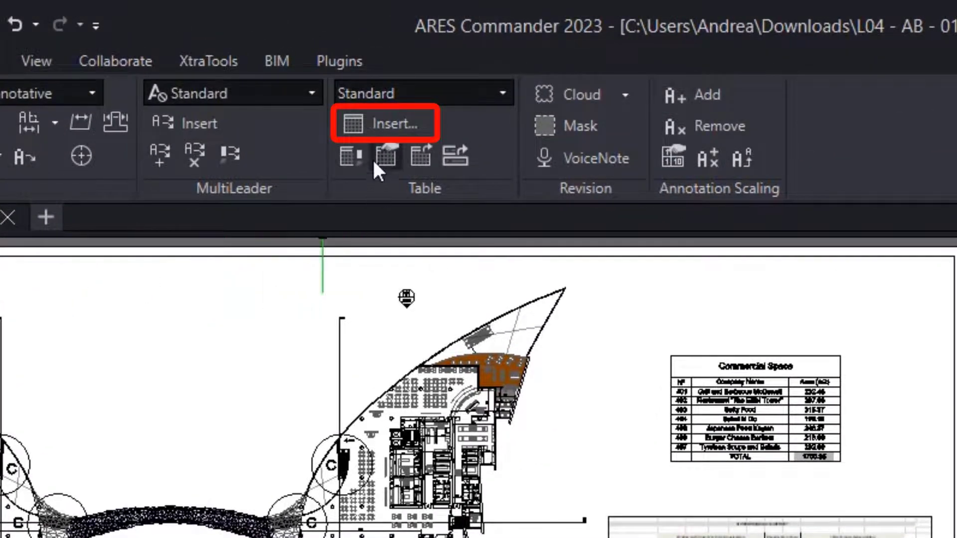
left_click(386, 123)
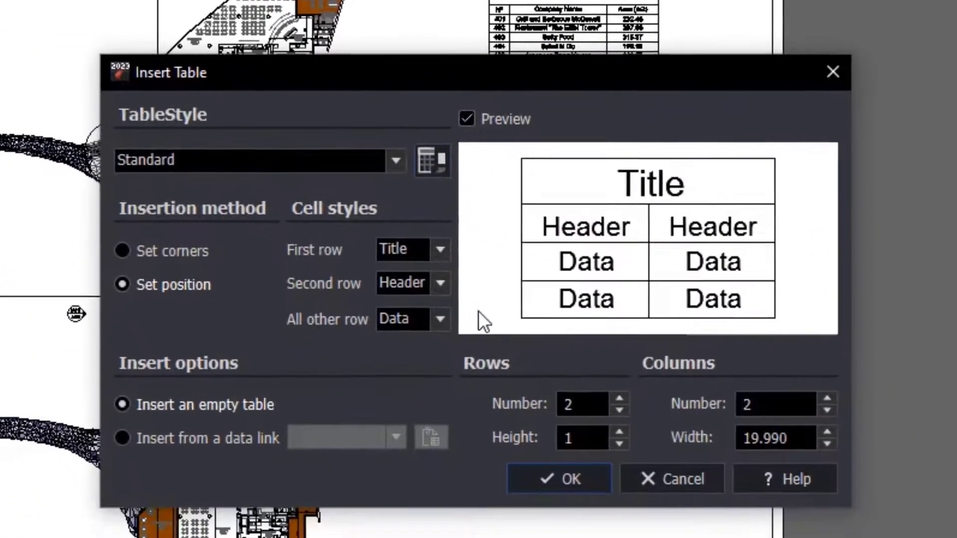
left_click(121, 449)
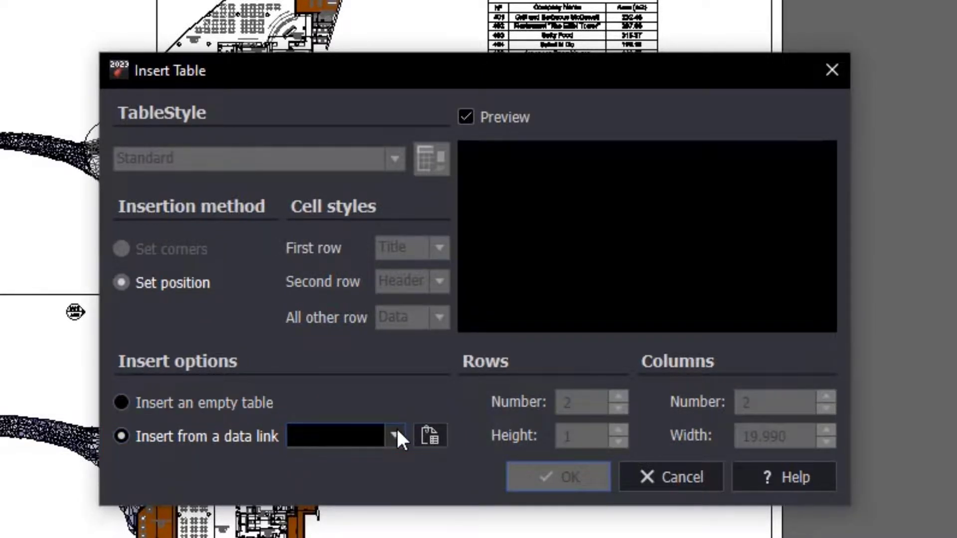
mouse_move(400, 472)
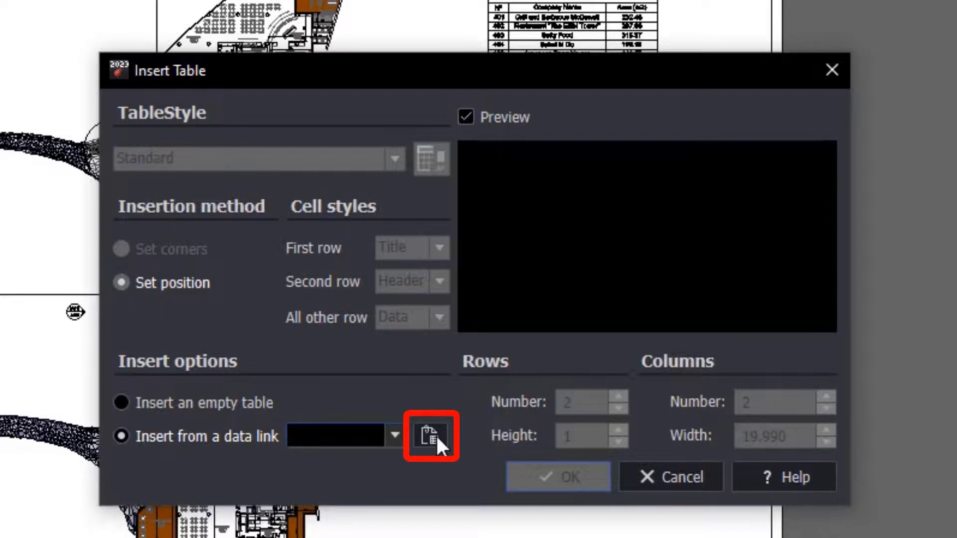
left_click(430, 436)
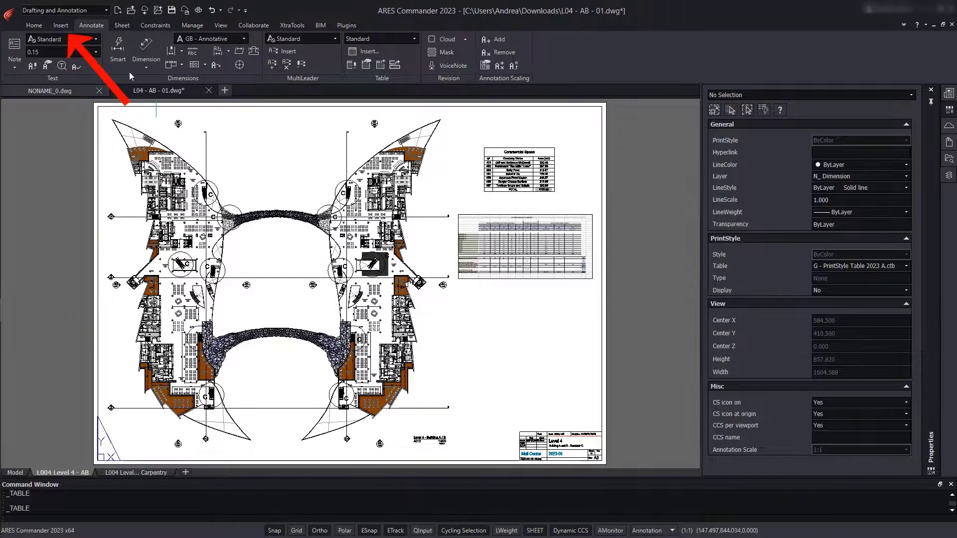
Step: Create a new data link named 'MallCenter - Carpentry' in Data Link Manager
left_click(60, 24)
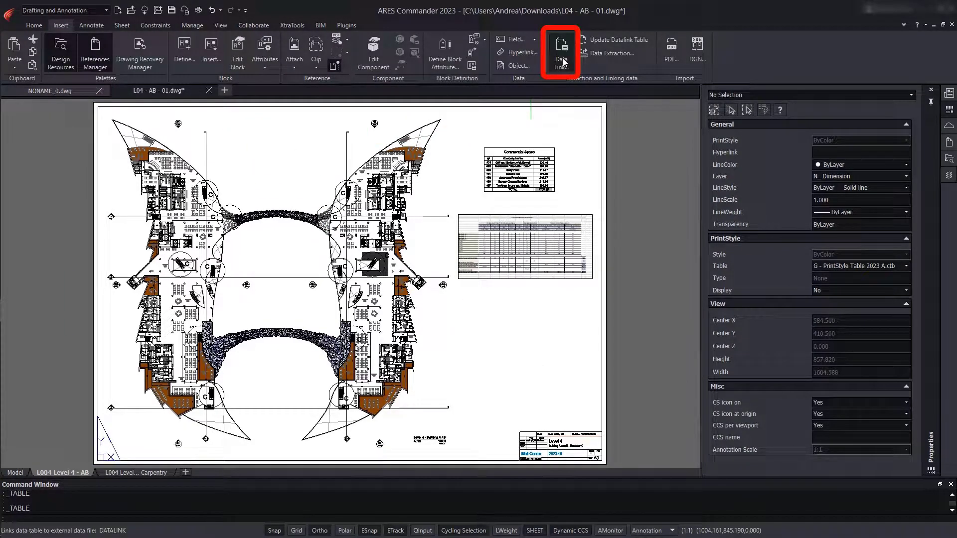
left_click(561, 52)
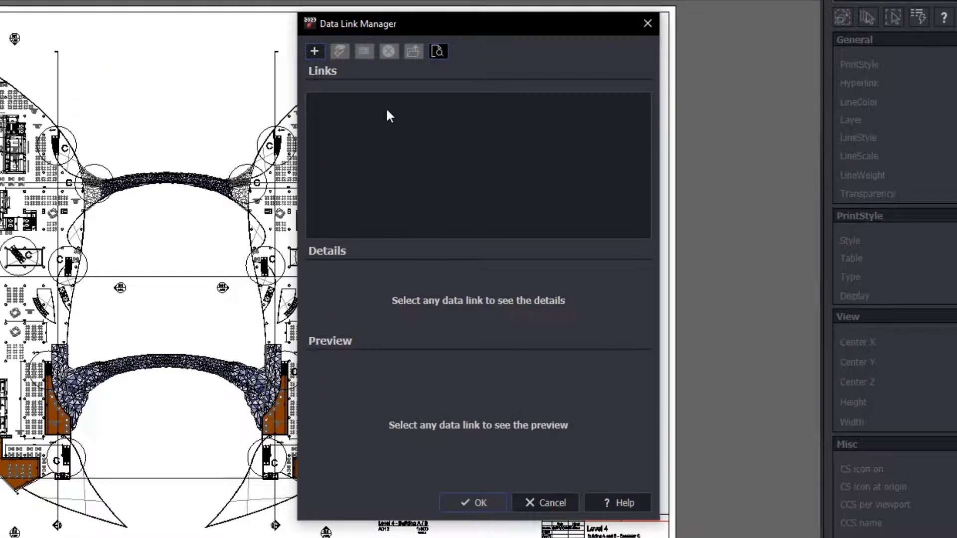
left_click(315, 49)
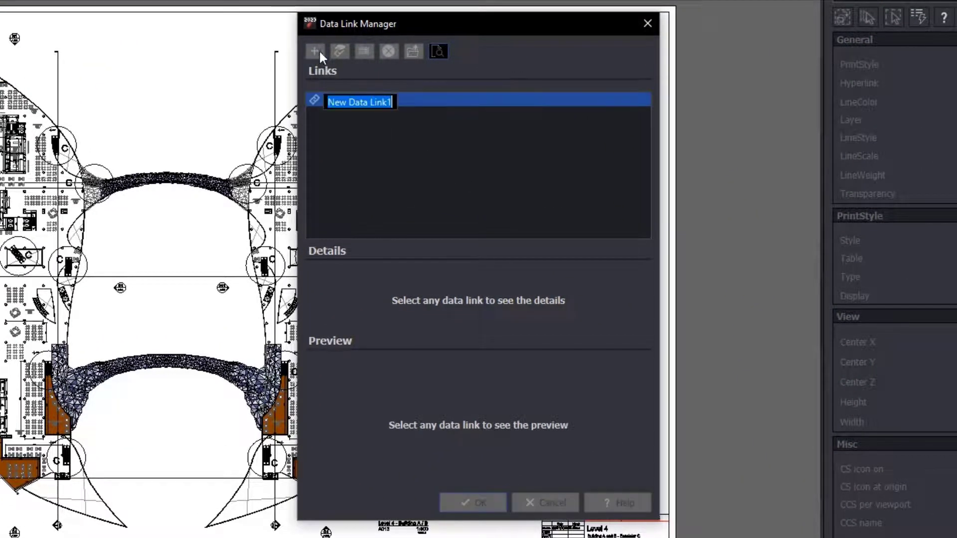
type("MallCenter - Carp")
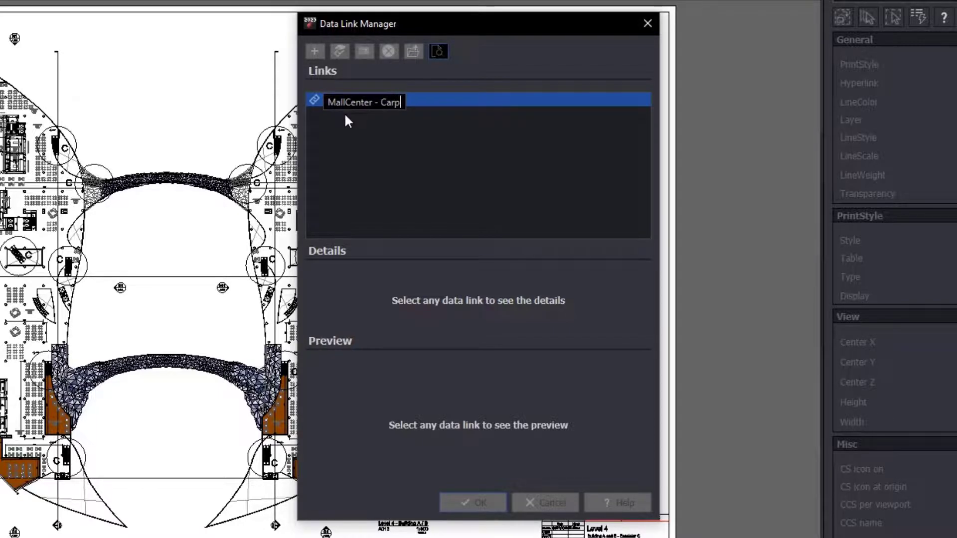
type("entry")
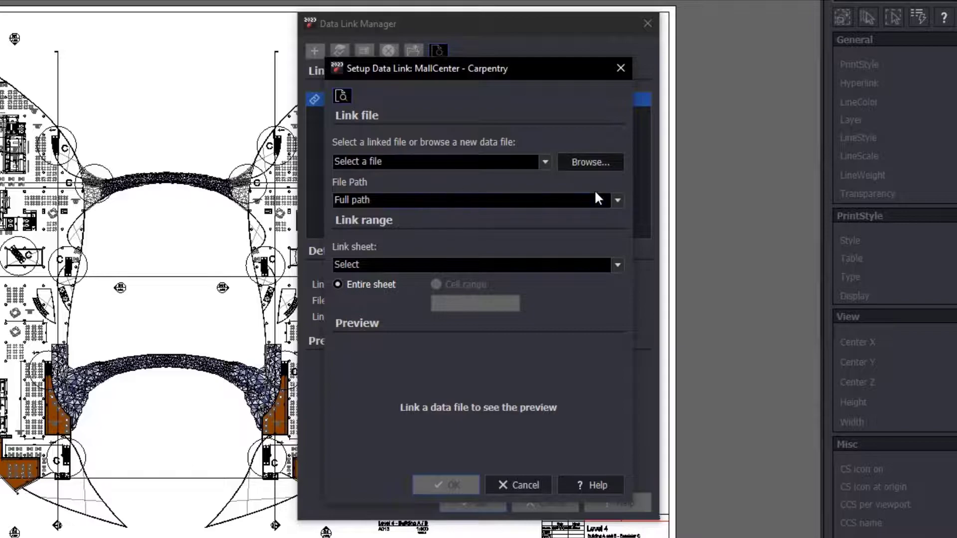
Step: Choose the MallCenter - Carpentry.xlsx workbook as the data link source
left_click(591, 163)
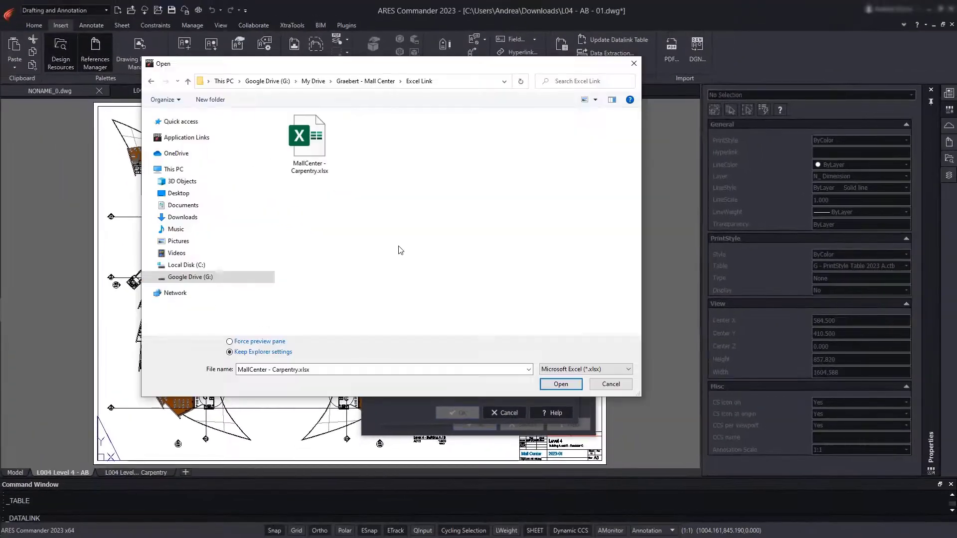
left_click(309, 135)
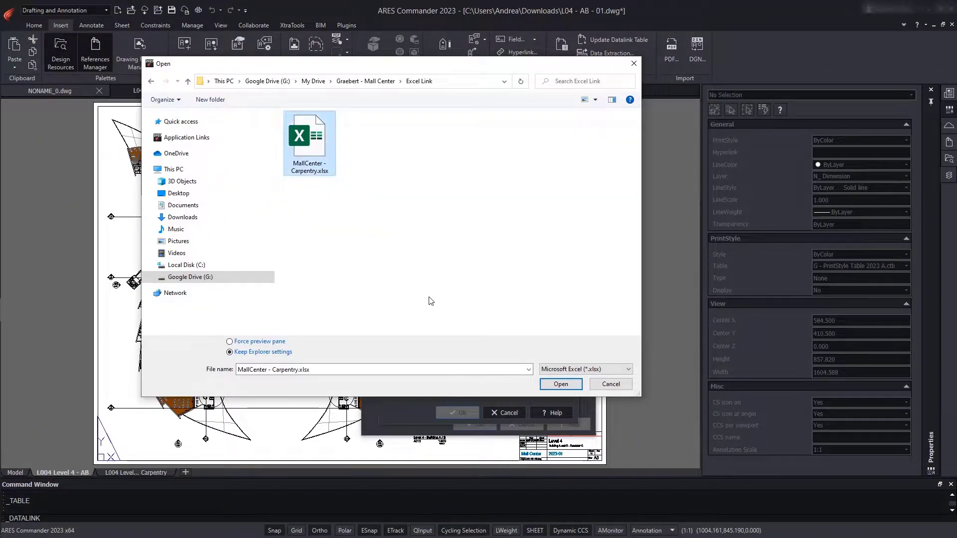
left_click(560, 384)
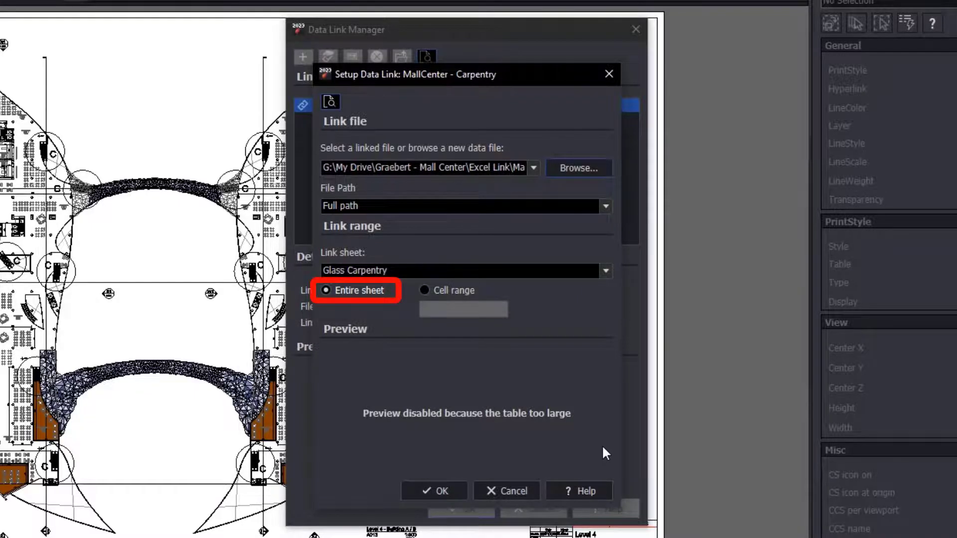
Step: Preview cell range C13:C15, then keep the entire Glass Carpentry sheet linked
left_click(423, 290)
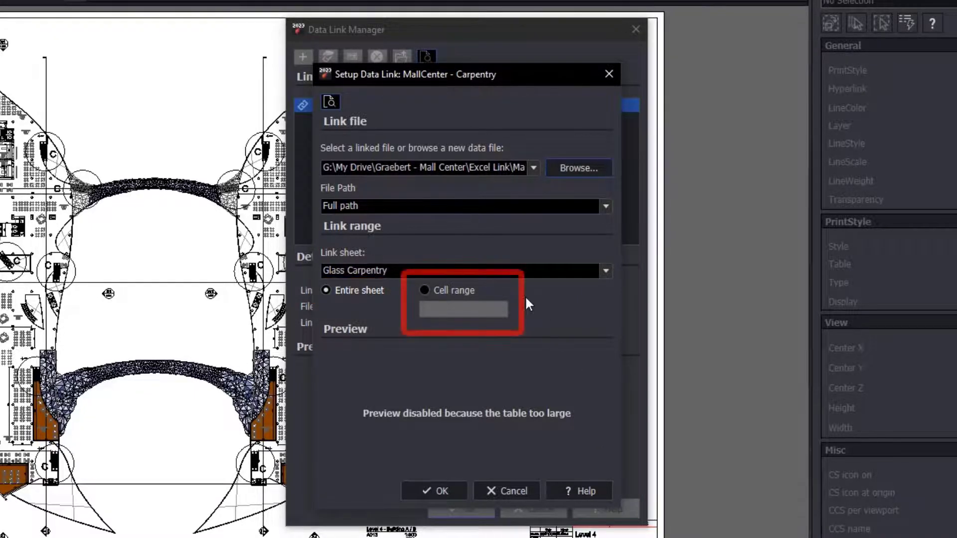
left_click(424, 290)
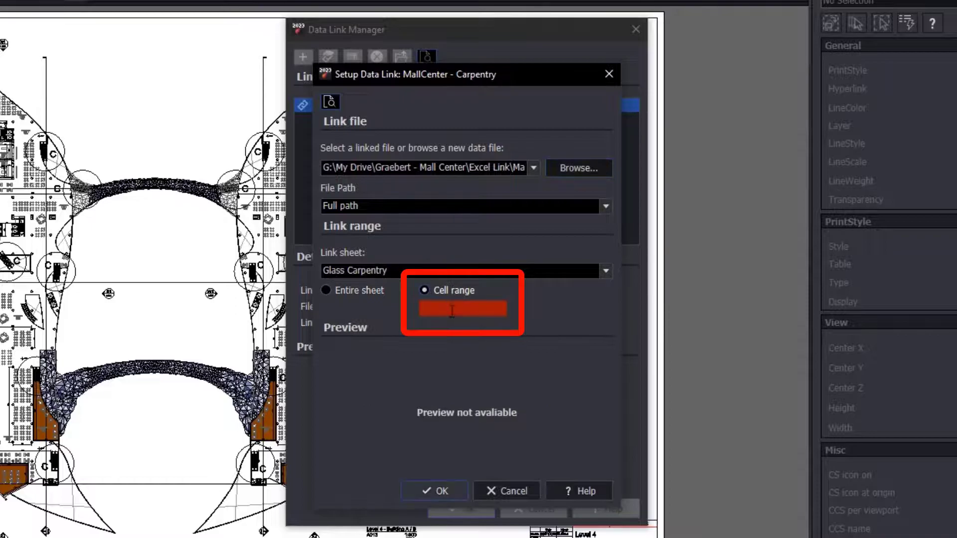
type("C13:C15")
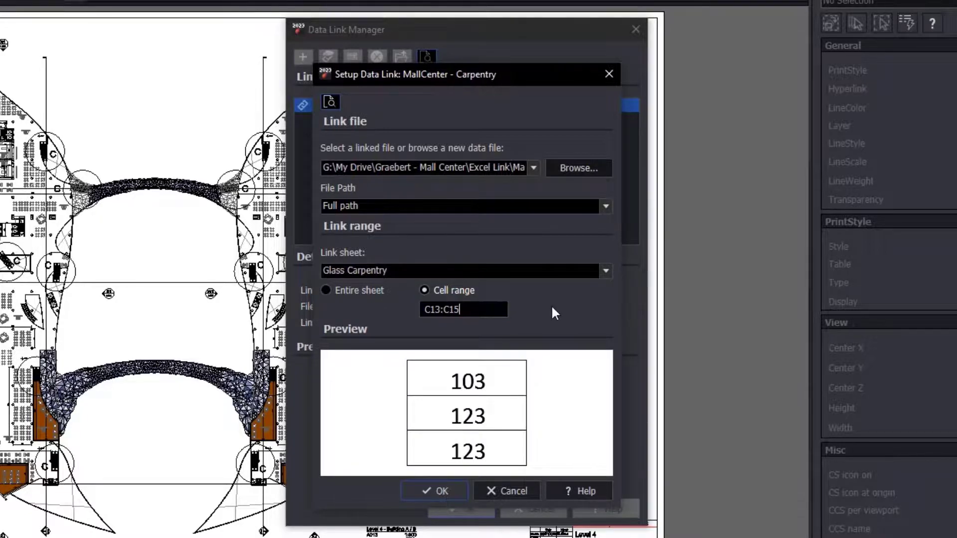
left_click(326, 290)
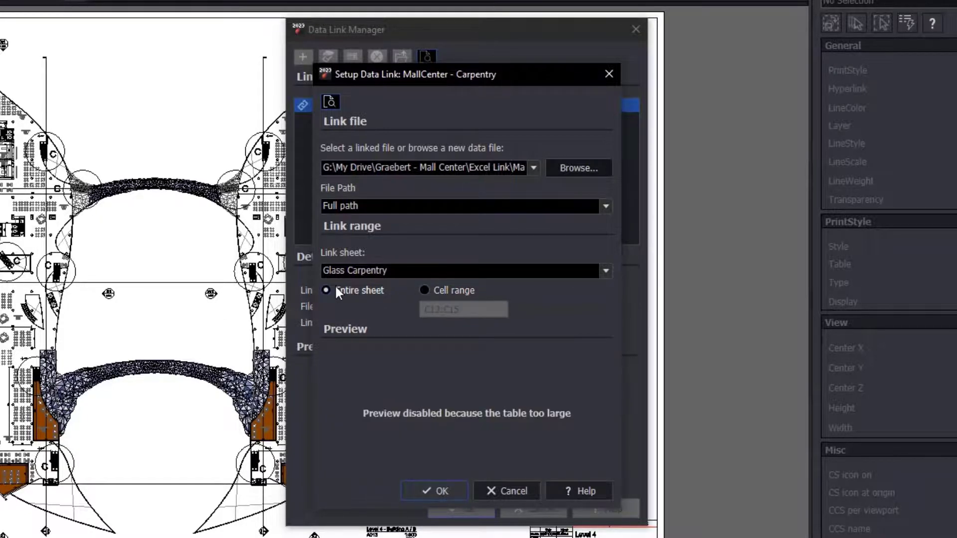
left_click(433, 491)
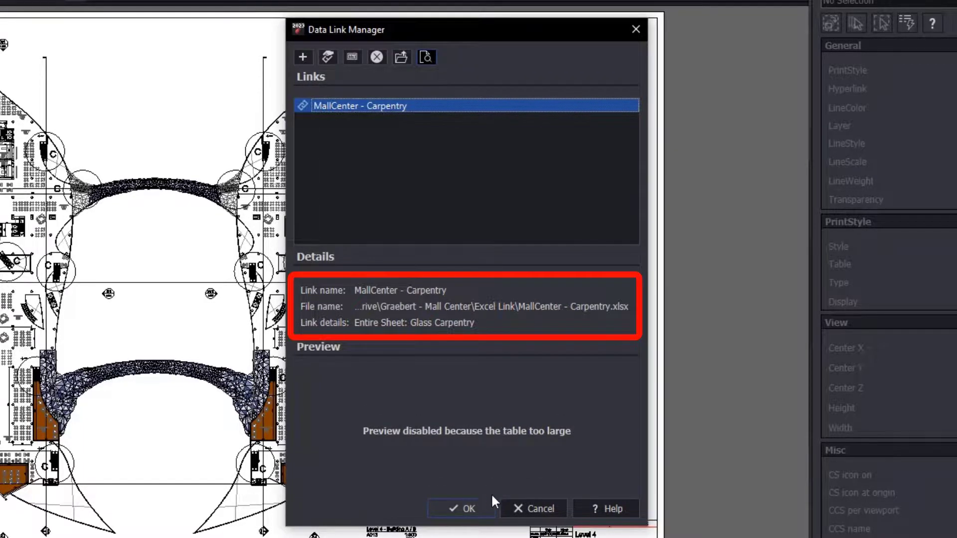
Step: Insert a new table filled from the MallCenter - Carpentry data link
left_click(462, 508)
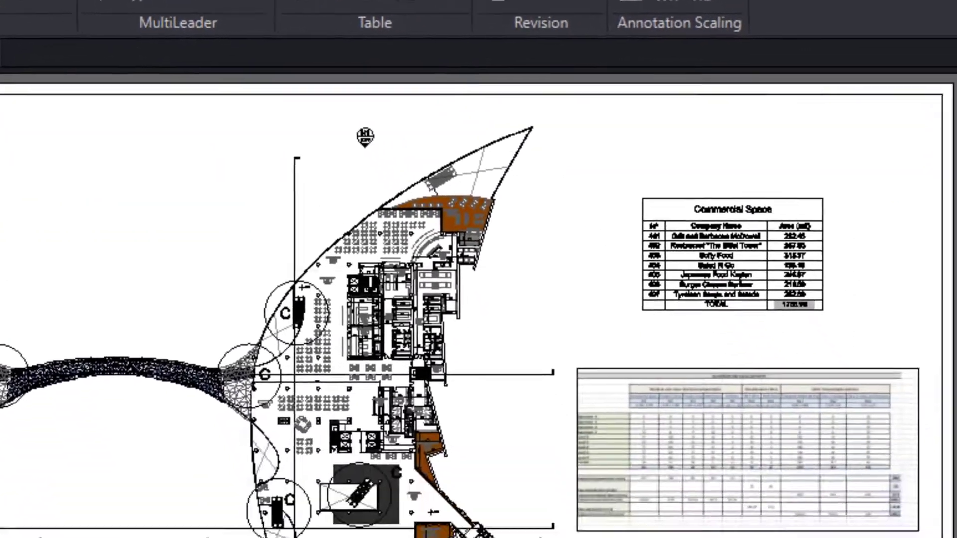
left_click(374, 23)
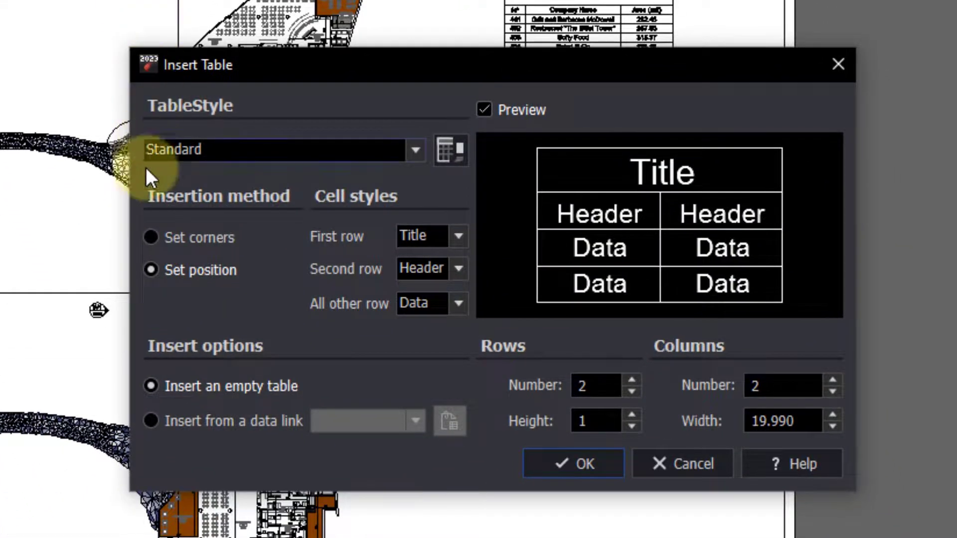
left_click(151, 421)
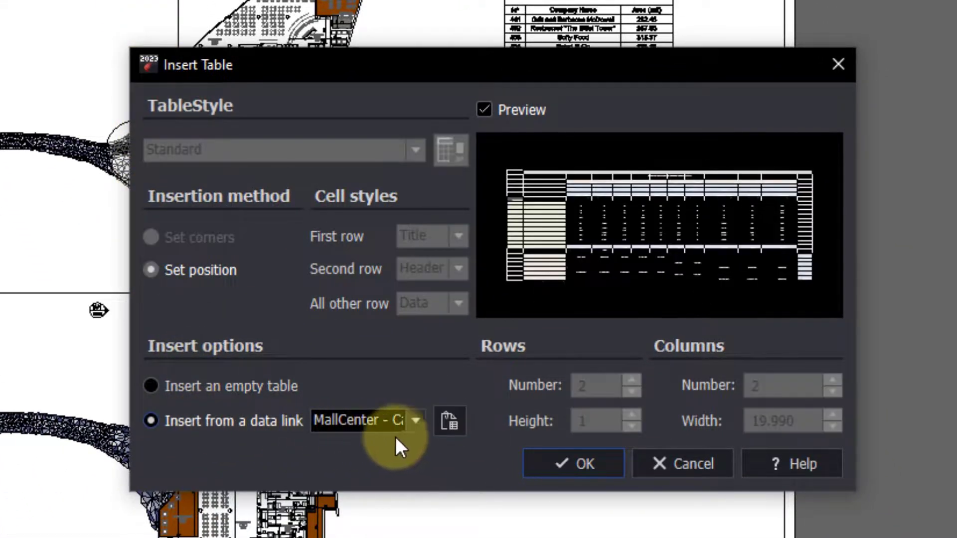
left_click(416, 420)
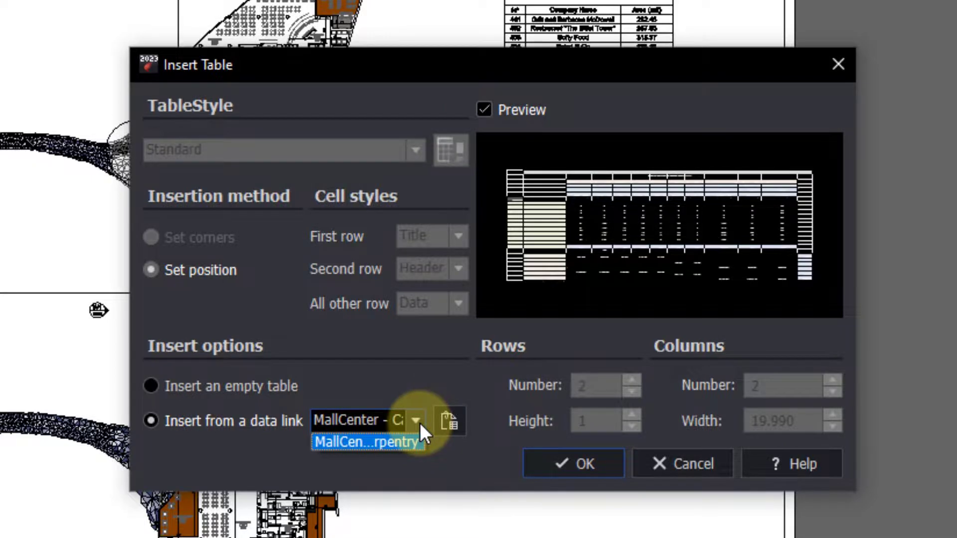
left_click(366, 442)
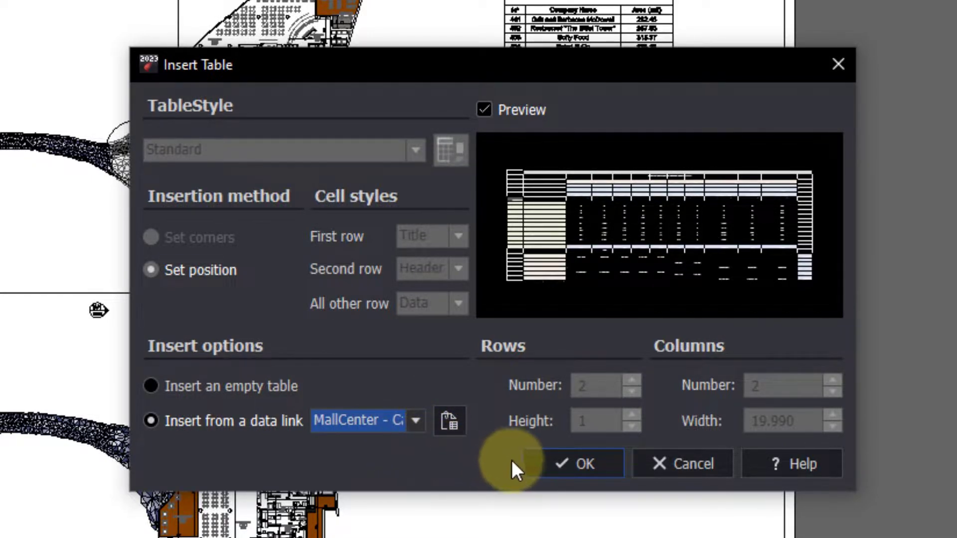
left_click(586, 463)
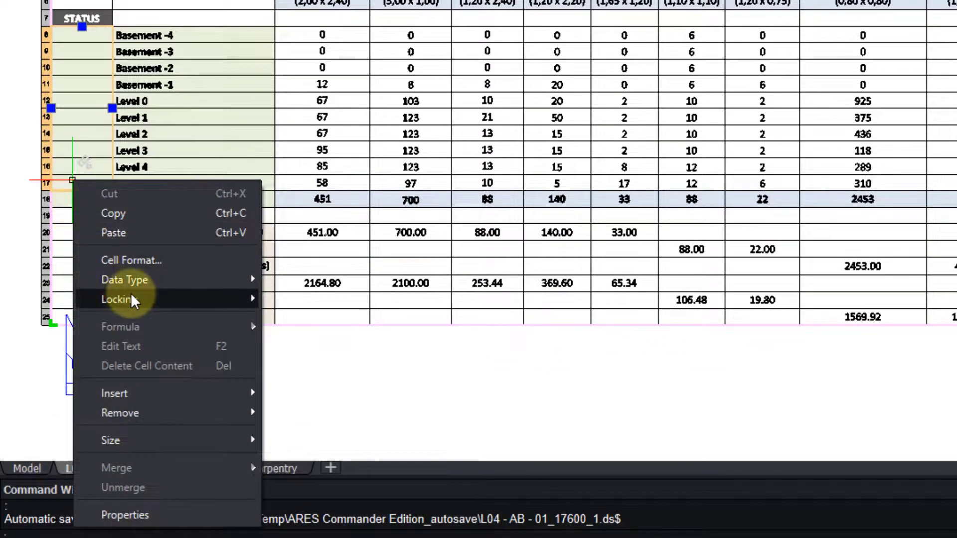
Step: Unlock the linked table's cells and change the Basement -2 W1 count to 35
left_click(120, 299)
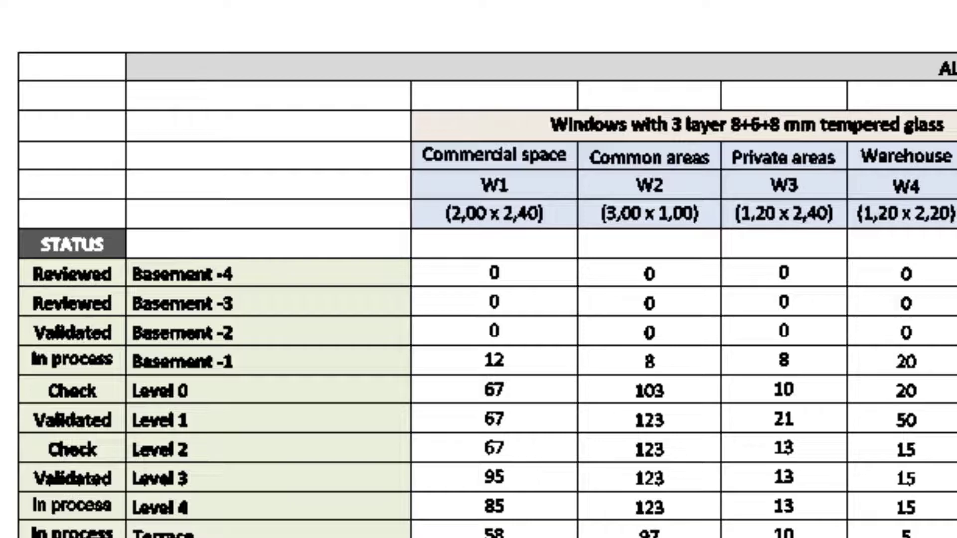
left_click(494, 329)
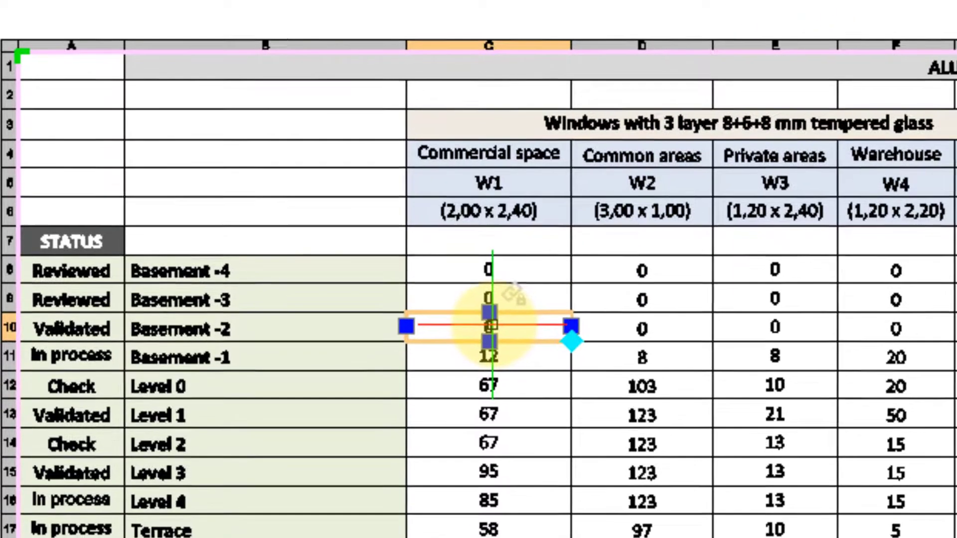
right_click(489, 324)
type("35")
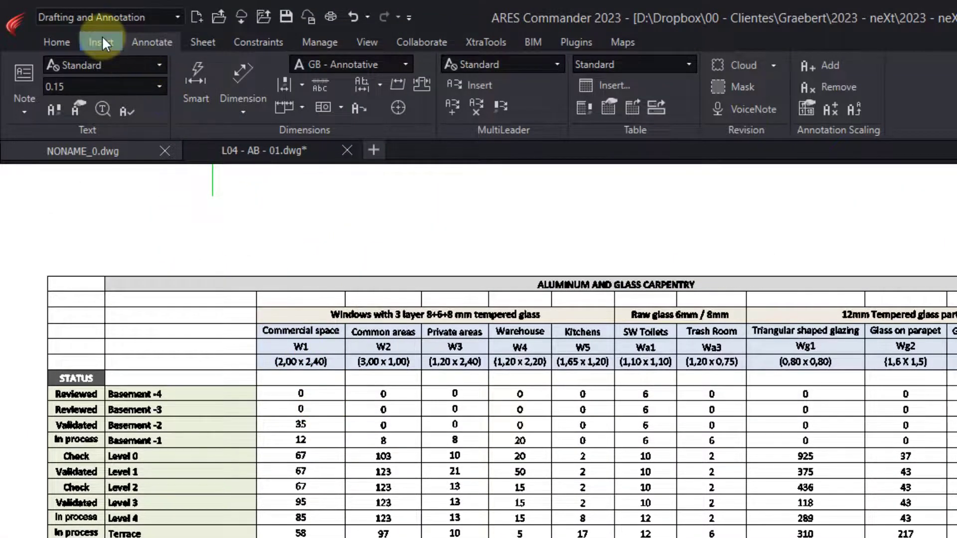
Step: Write the edited carpentry table back to its linked Excel file
left_click(99, 42)
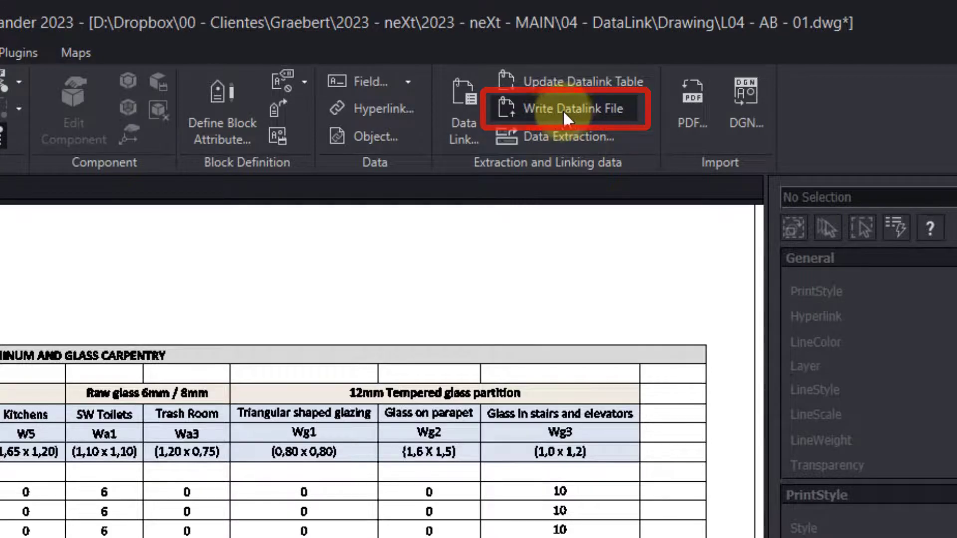
left_click(571, 107)
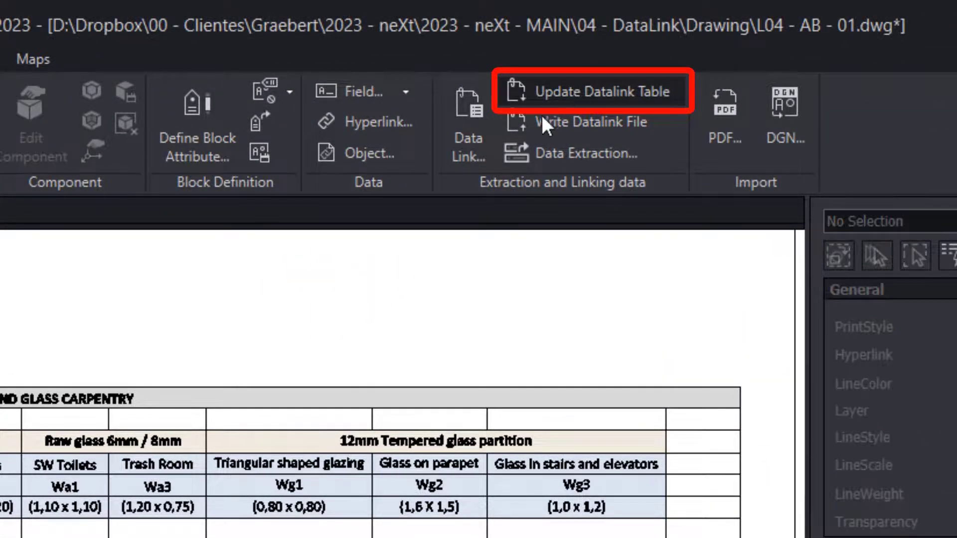
Step: Start refreshing the data-linked carpentry table from its Excel source
left_click(590, 91)
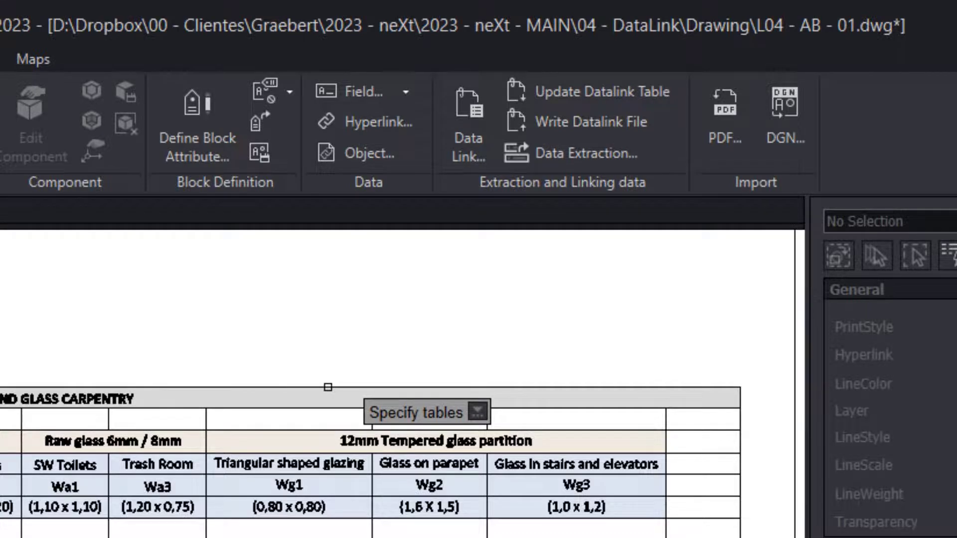